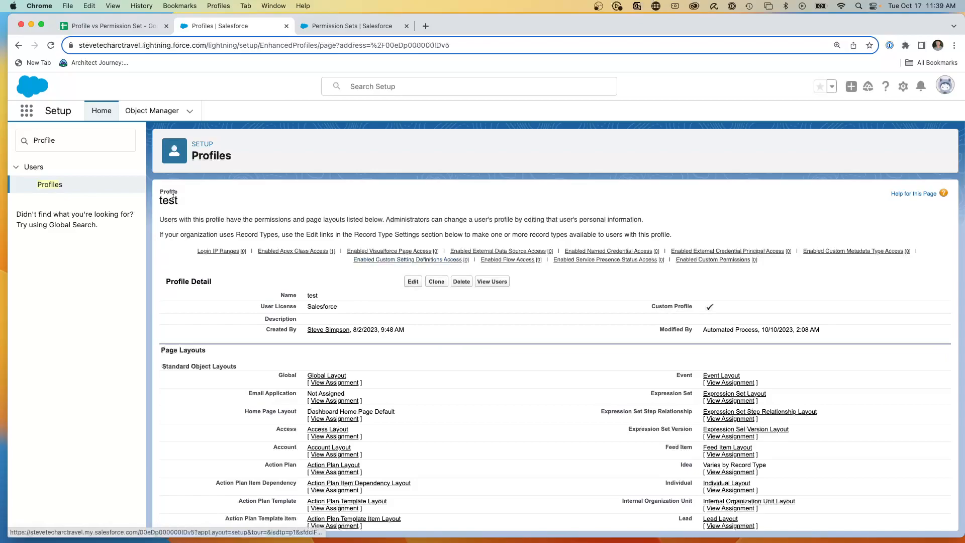
Open the 'test' permission set and scroll through its Apps settings to the System section
scroll("down", 3)
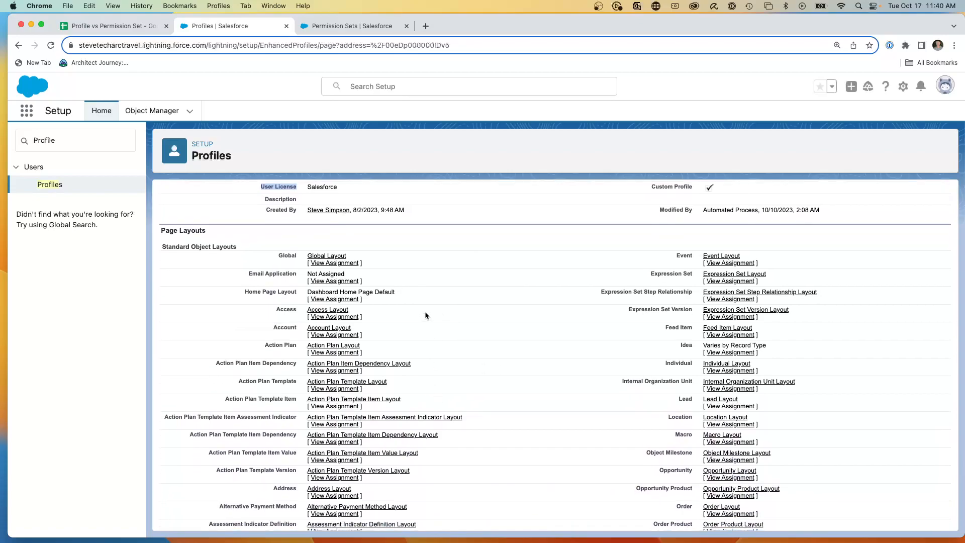
mouse_move(423, 290)
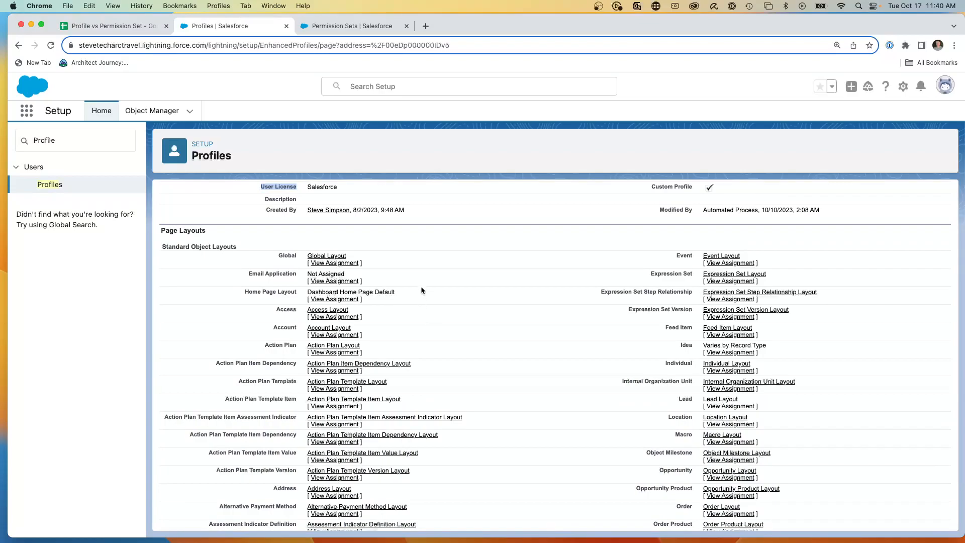
scroll("down", 3)
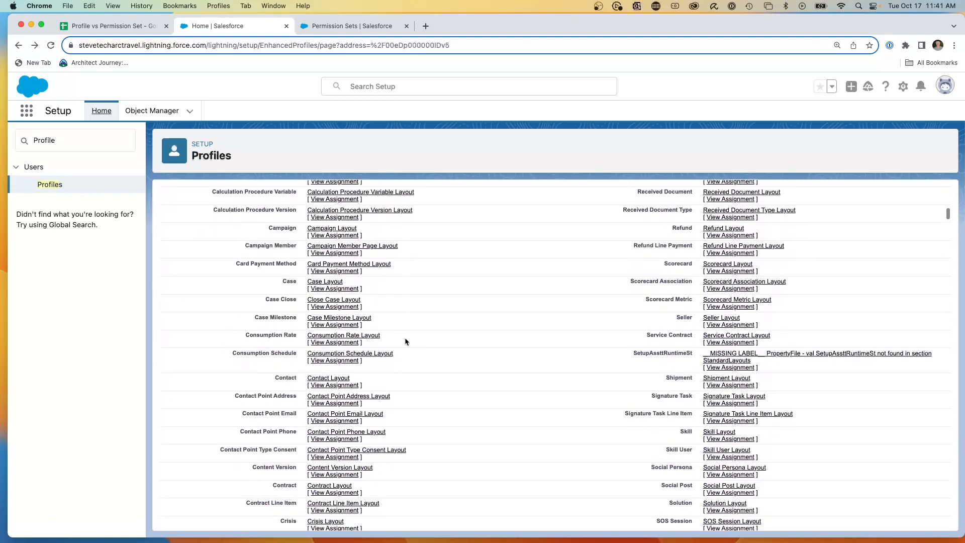
left_click(100, 26)
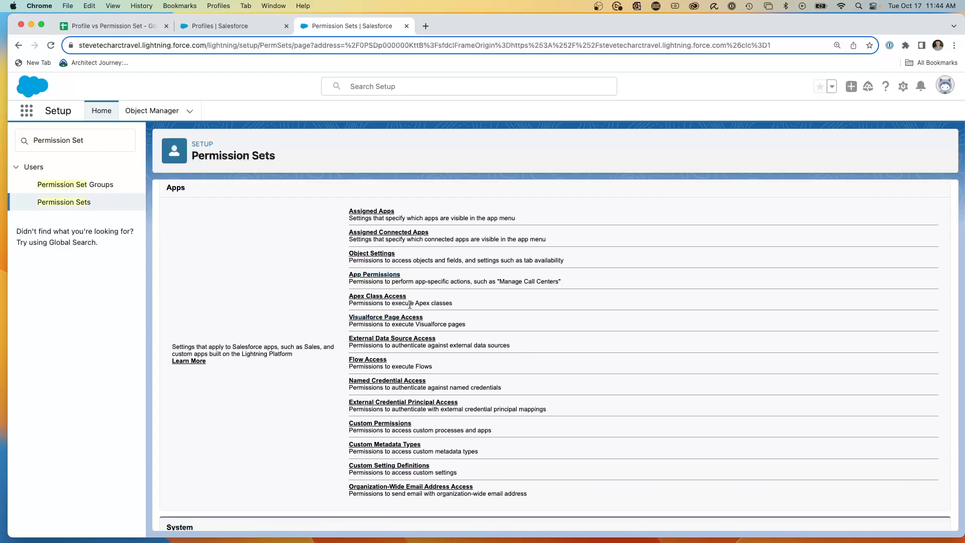
scroll("down", 3)
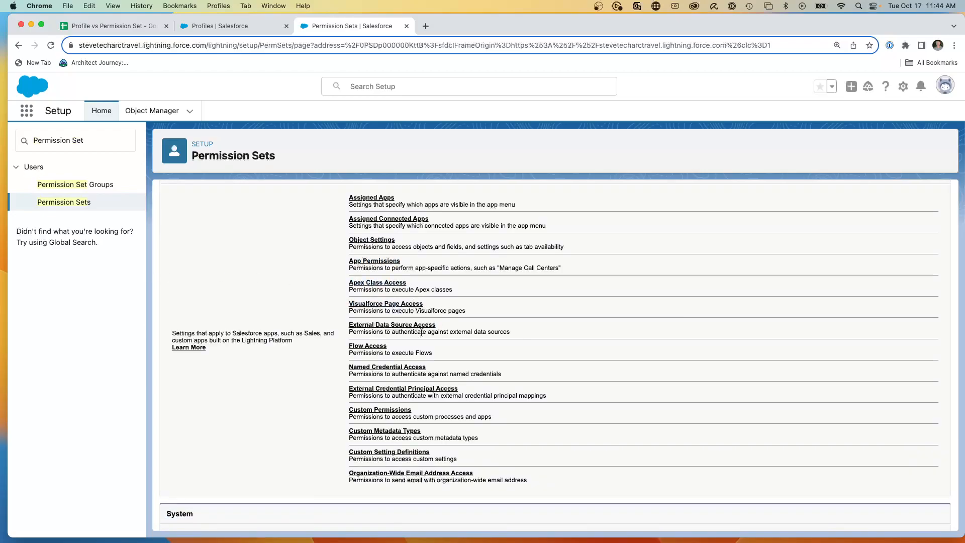
left_click(116, 27)
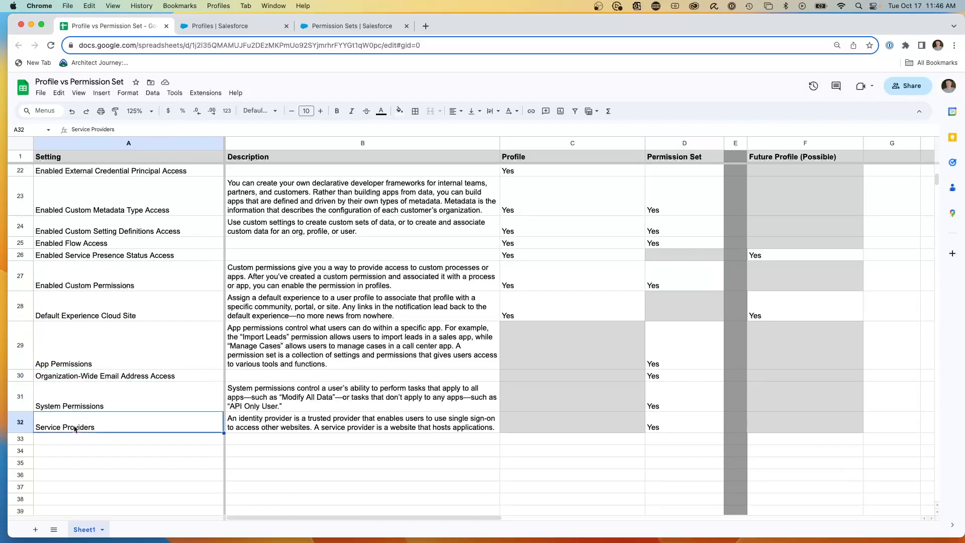
Select column C in the Profile vs Permission Set grid
left_click(572, 143)
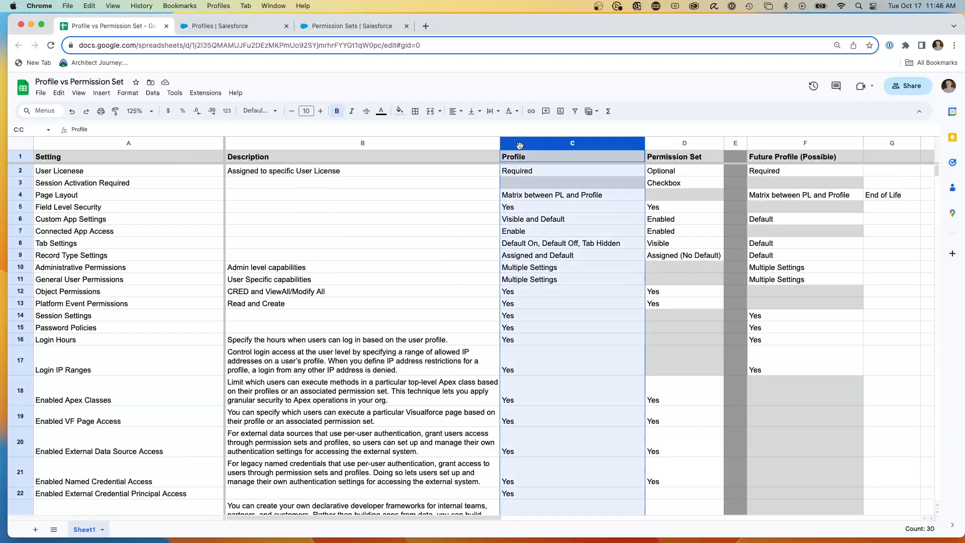